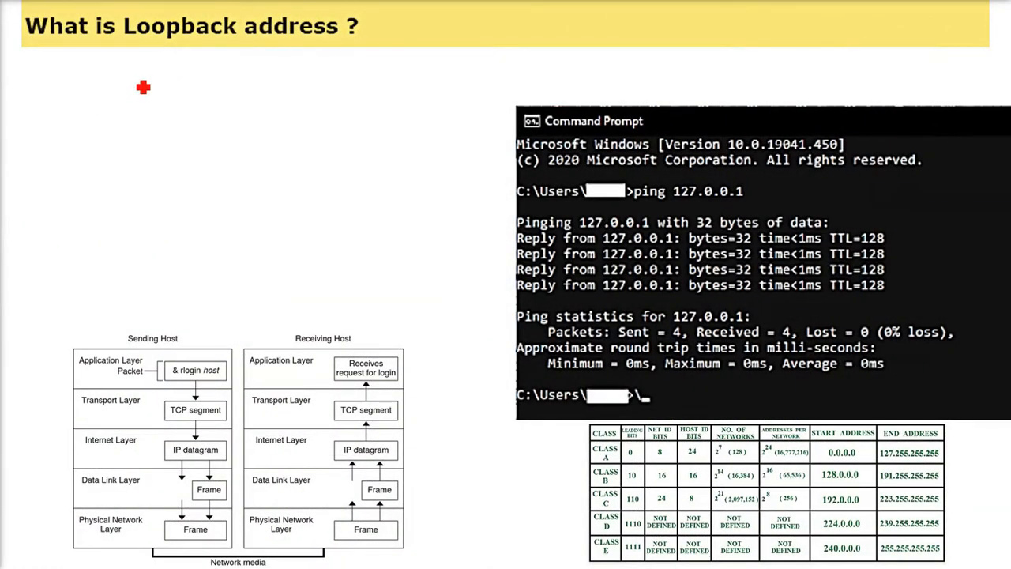
pyautogui.moveTo(268, 414)
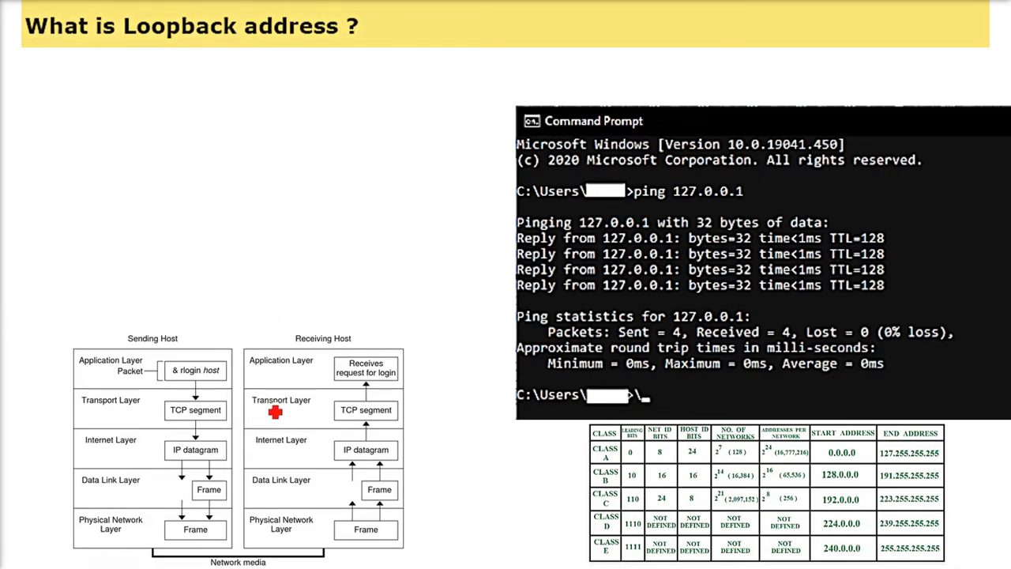
pyautogui.moveTo(414, 419)
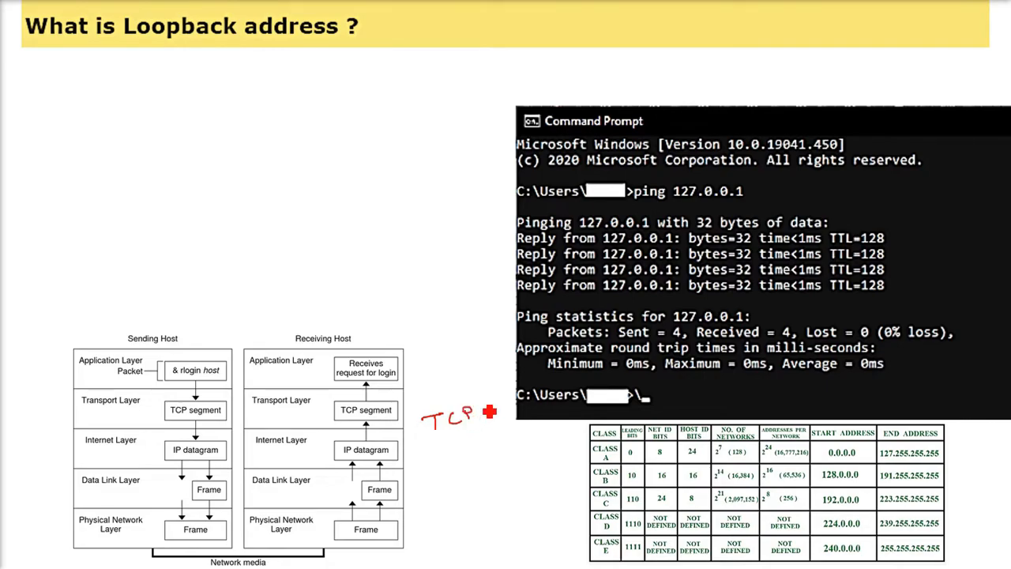
# Write "TCP/IP" in red pen ink beside the Receiving Host layer diagram.
pyautogui.write('/IP')
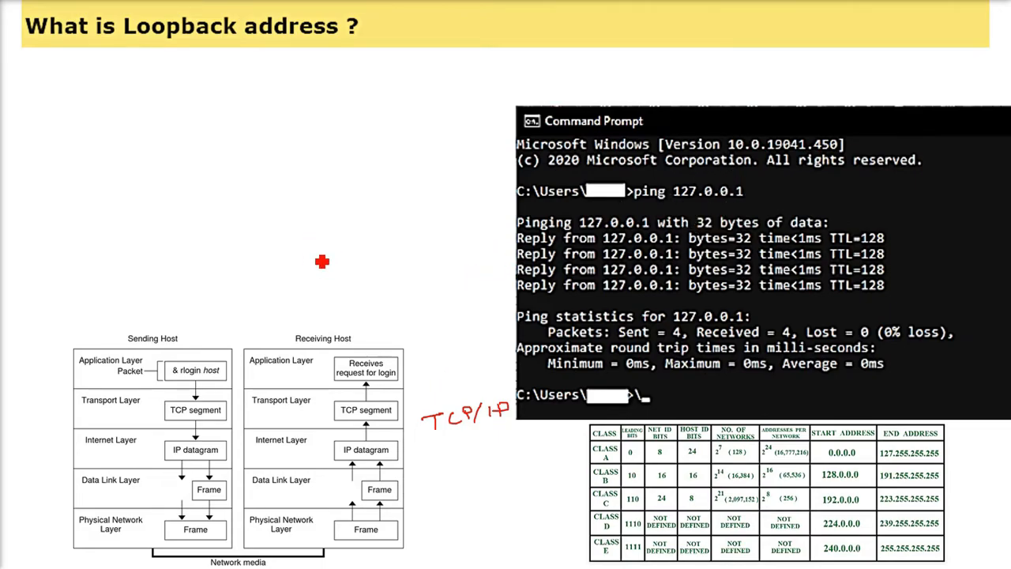
pyautogui.moveTo(884, 480)
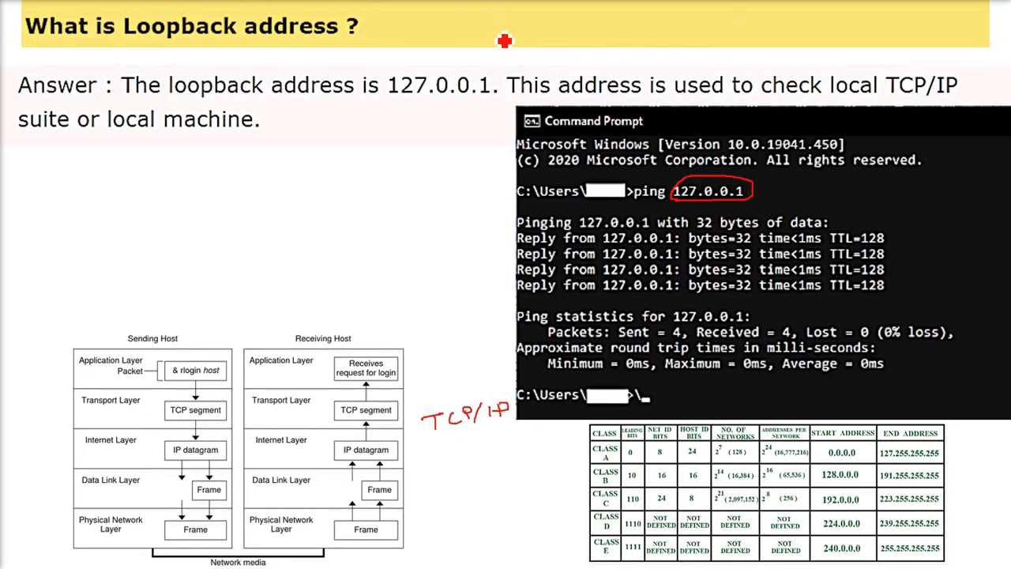
pyautogui.moveTo(387, 98)
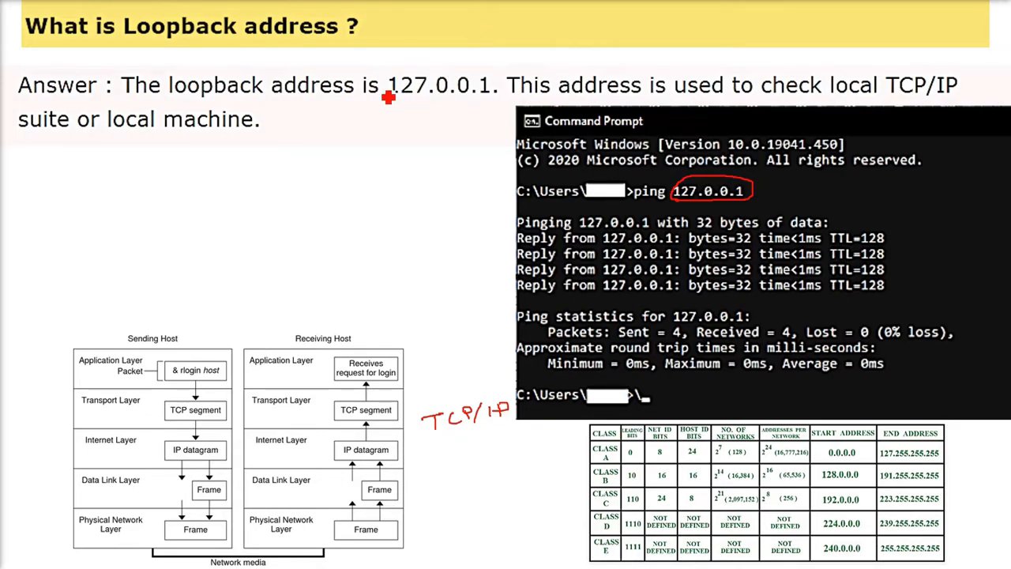
pyautogui.moveTo(490, 91)
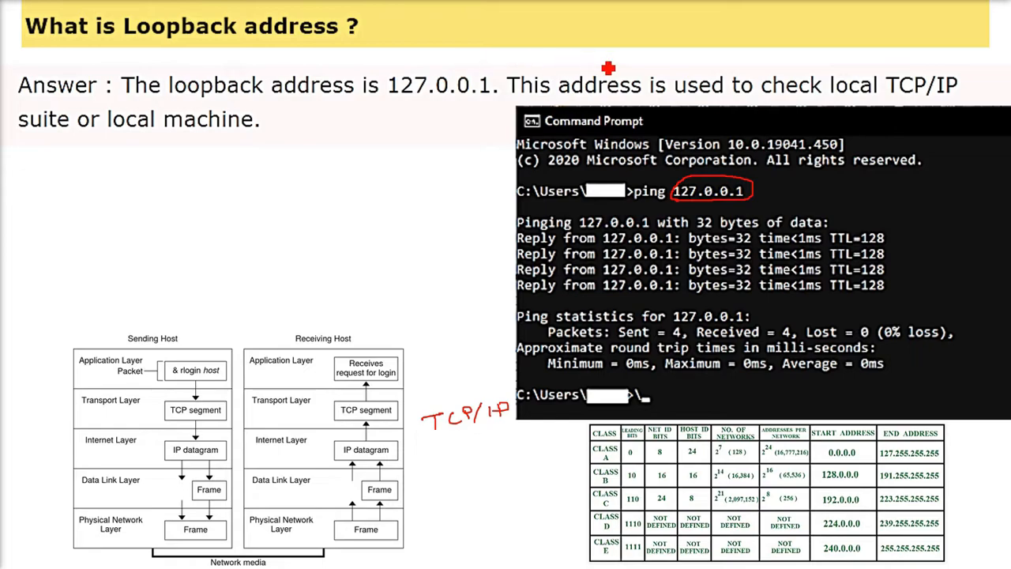
pyautogui.moveTo(667, 212)
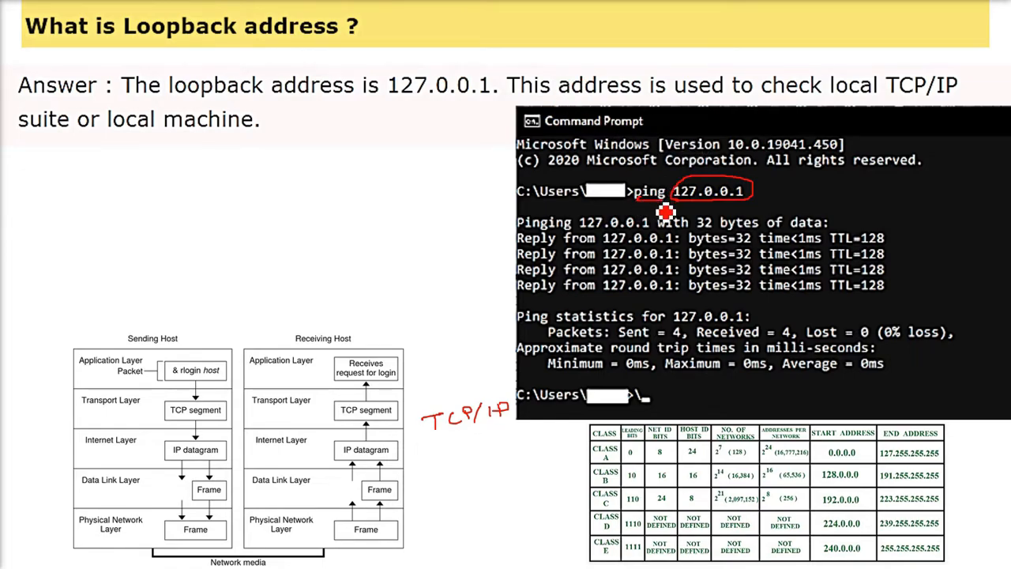
pyautogui.moveTo(708, 199)
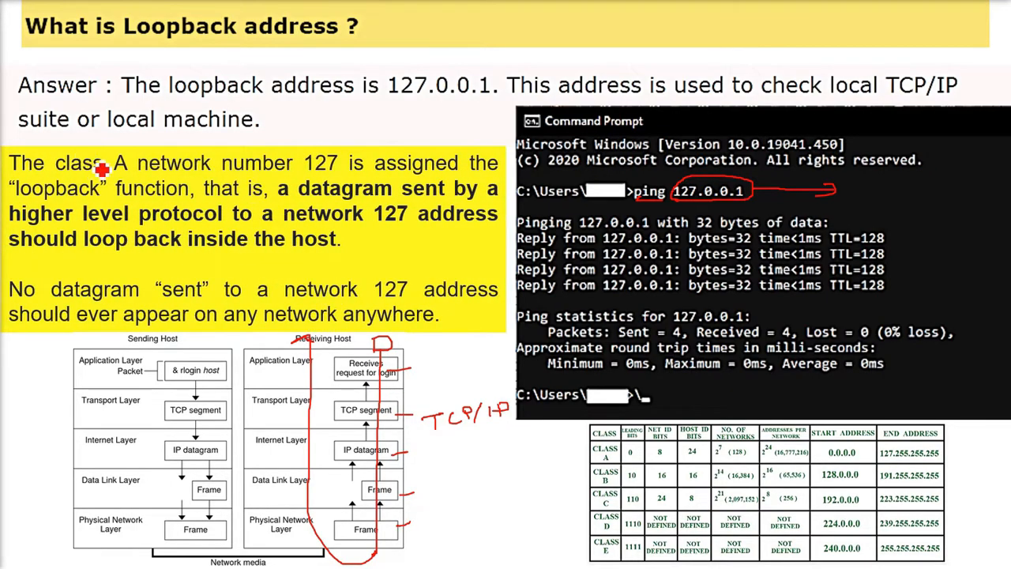
pyautogui.moveTo(571, 467)
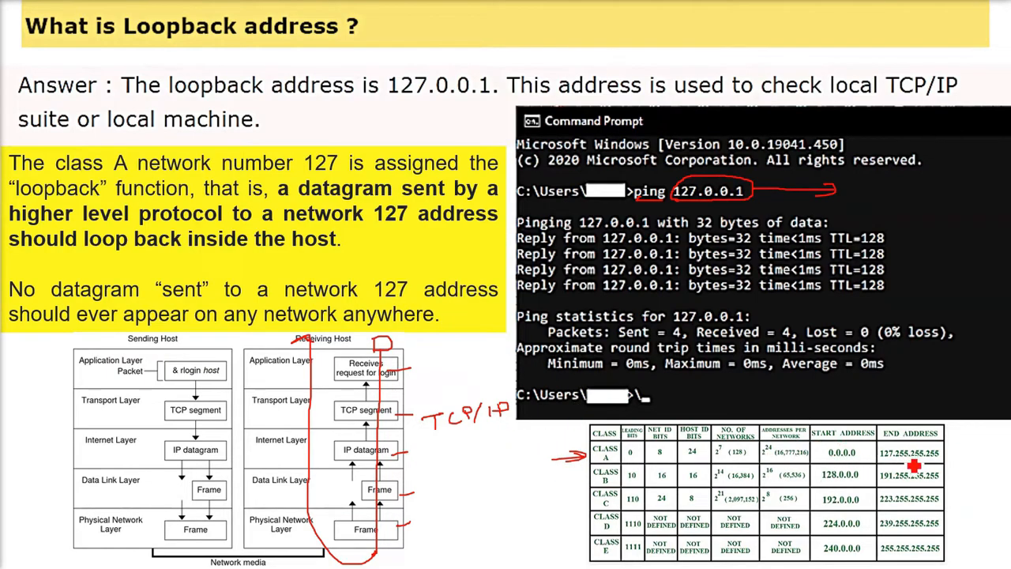
pyautogui.moveTo(308, 222)
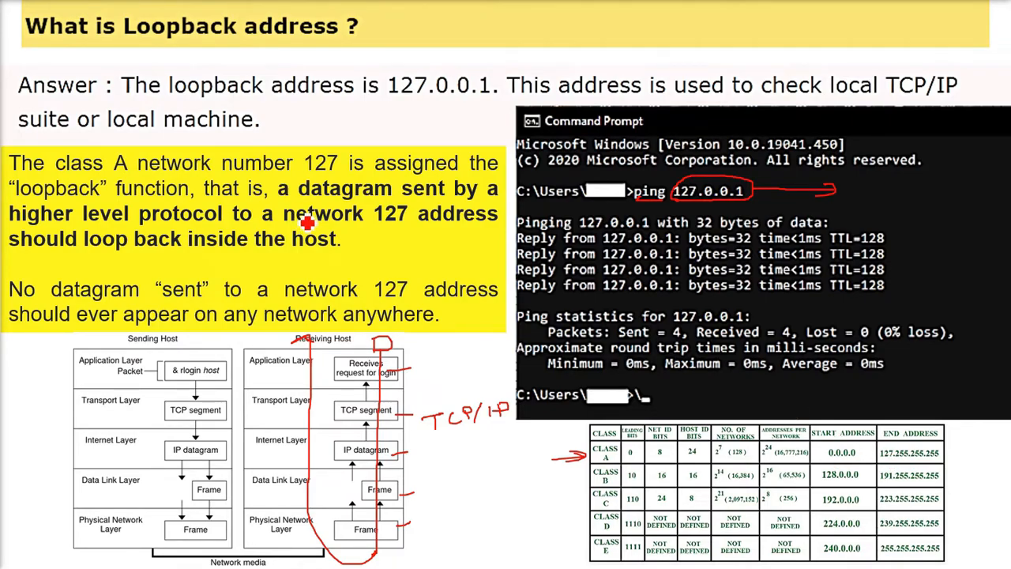
pyautogui.moveTo(252, 174)
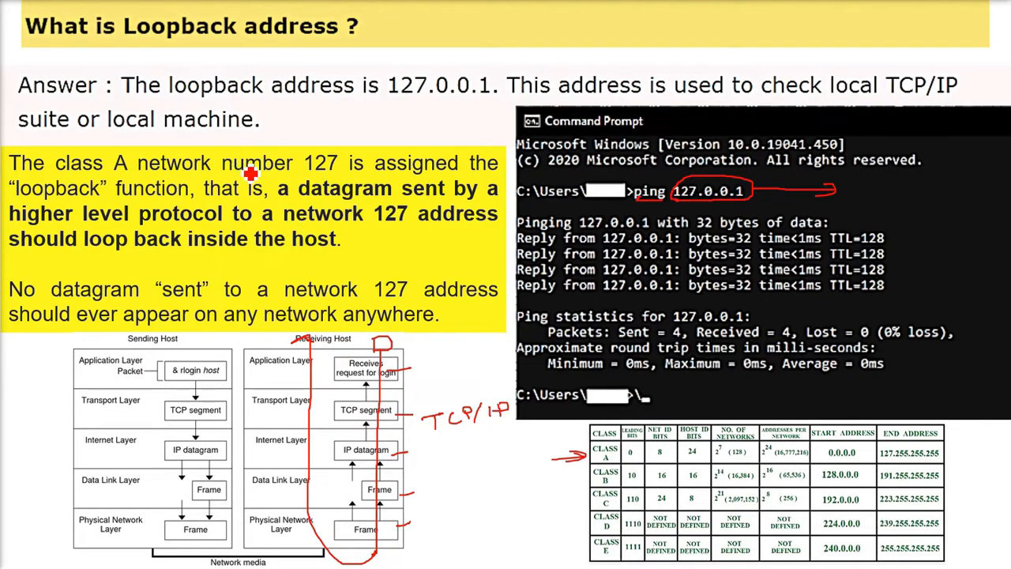
pyautogui.moveTo(114, 229)
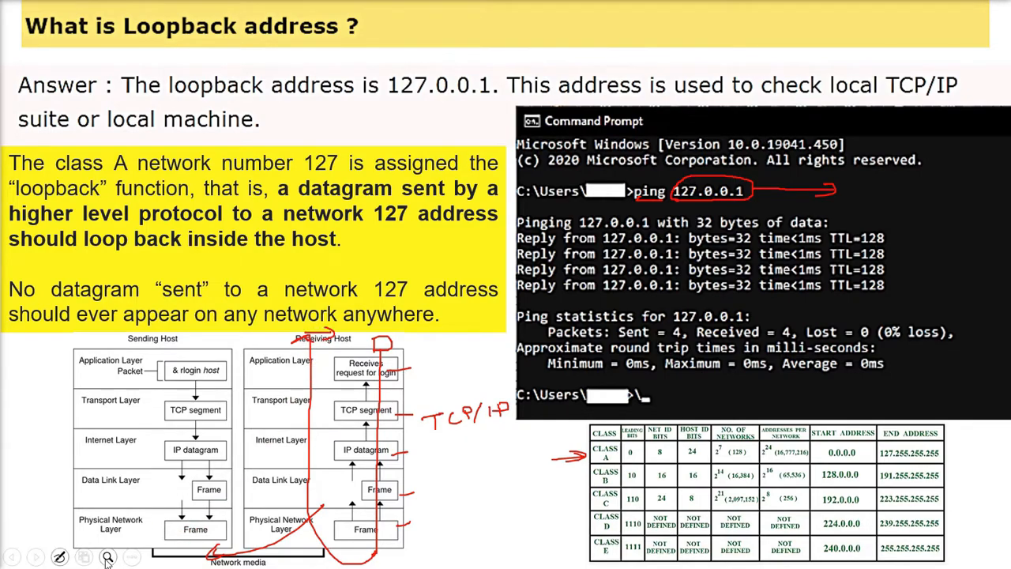
# Zoom into the Command Prompt image so the ping 127.0.0.1 replies fill the screen.
pyautogui.click(107, 556)
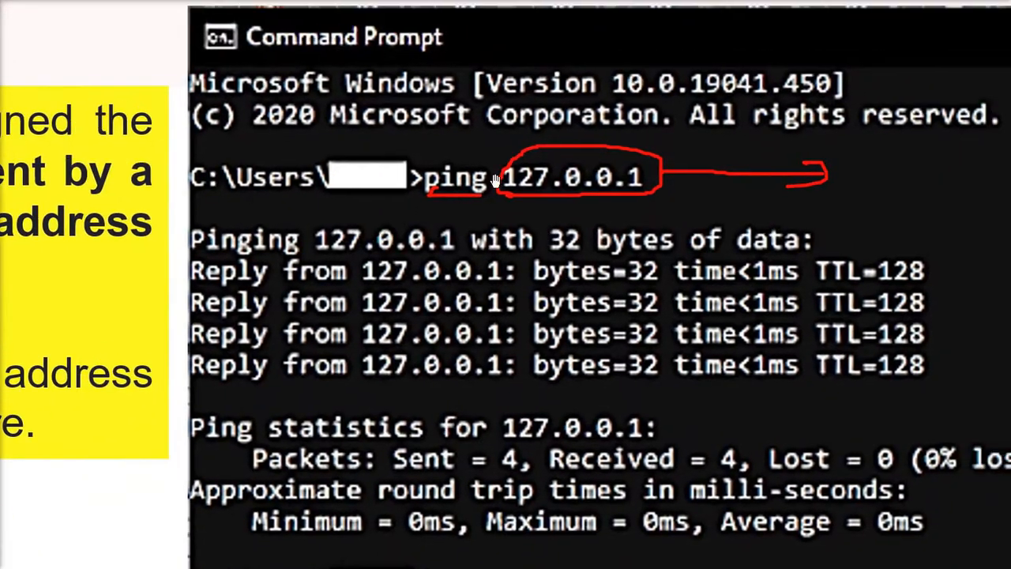
pyautogui.moveTo(566, 186)
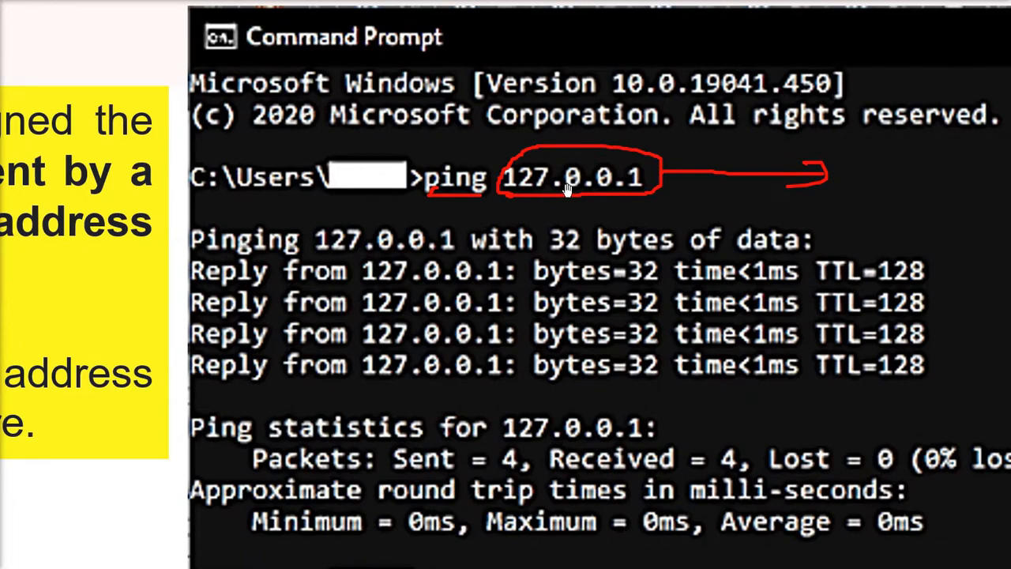
pyautogui.moveTo(462, 281)
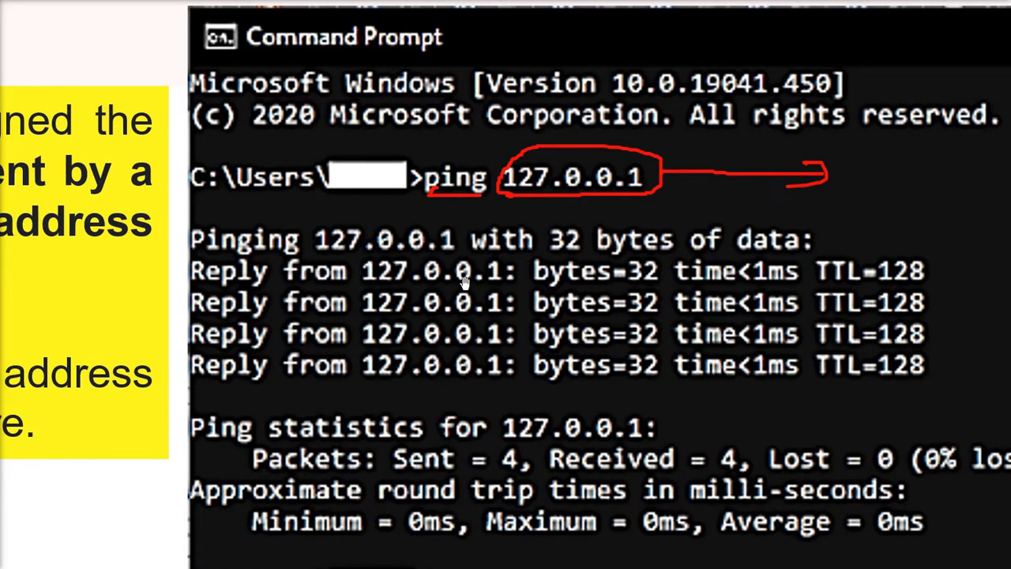
pyautogui.moveTo(755, 285)
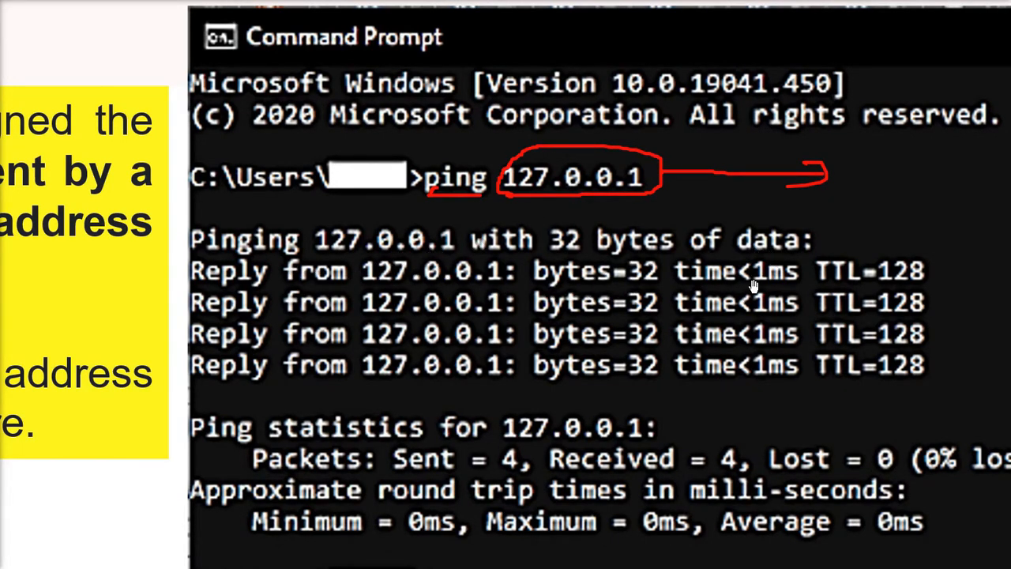
pyautogui.moveTo(908, 276)
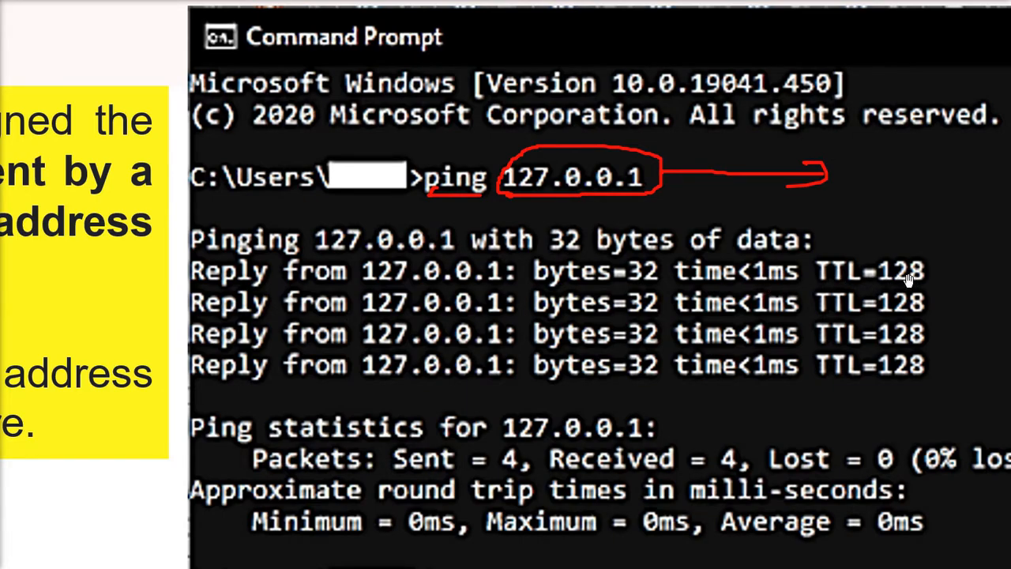
pyautogui.moveTo(462, 448)
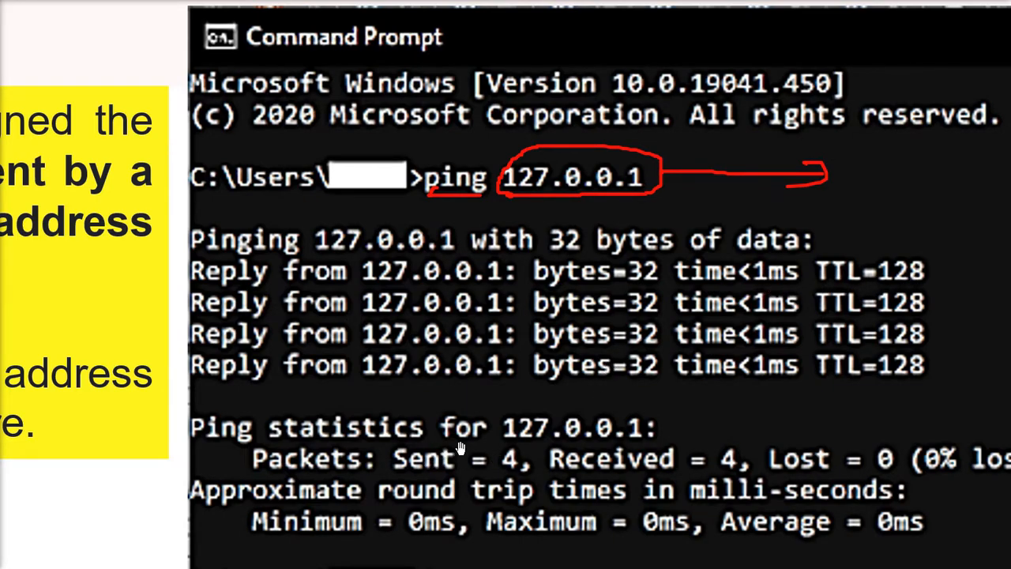